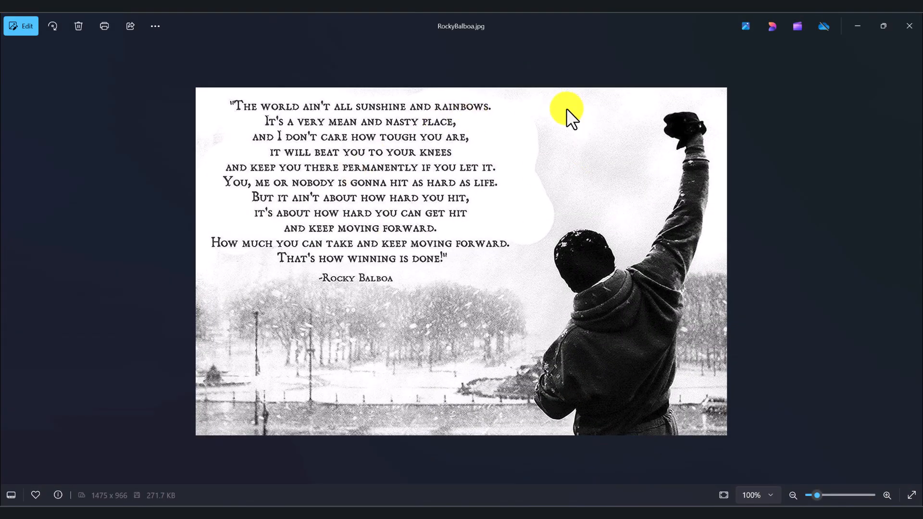
pyautogui.moveTo(277, 121)
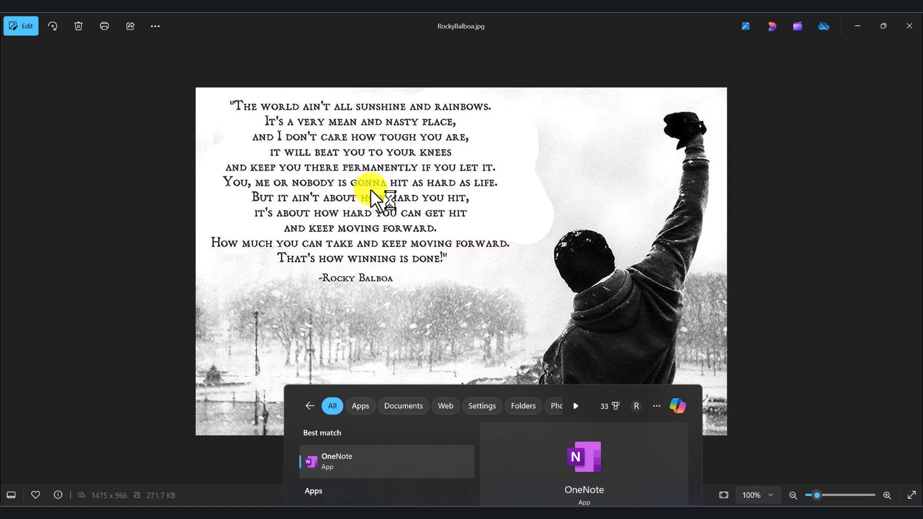
# Launch OneNote, then return to the Rocky Balboa quote picture in Photos and copy it.
pyautogui.click(336, 460)
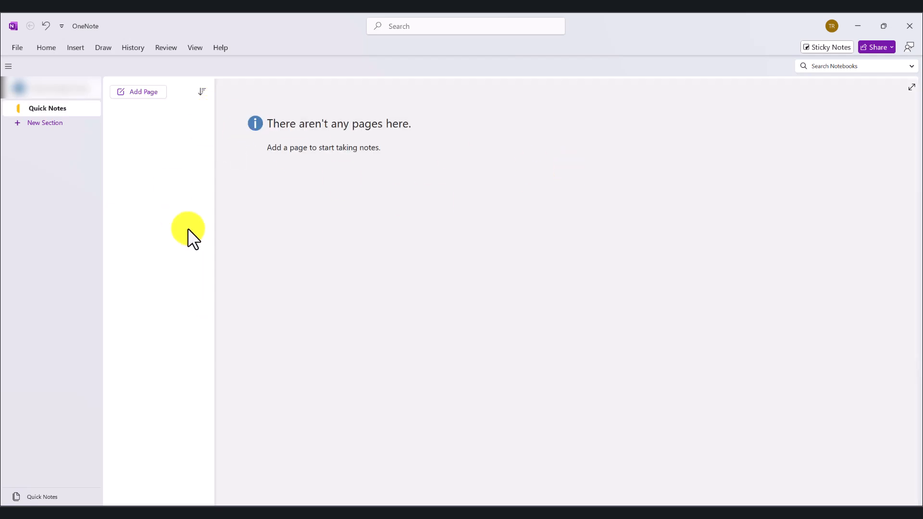
pyautogui.moveTo(272, 229)
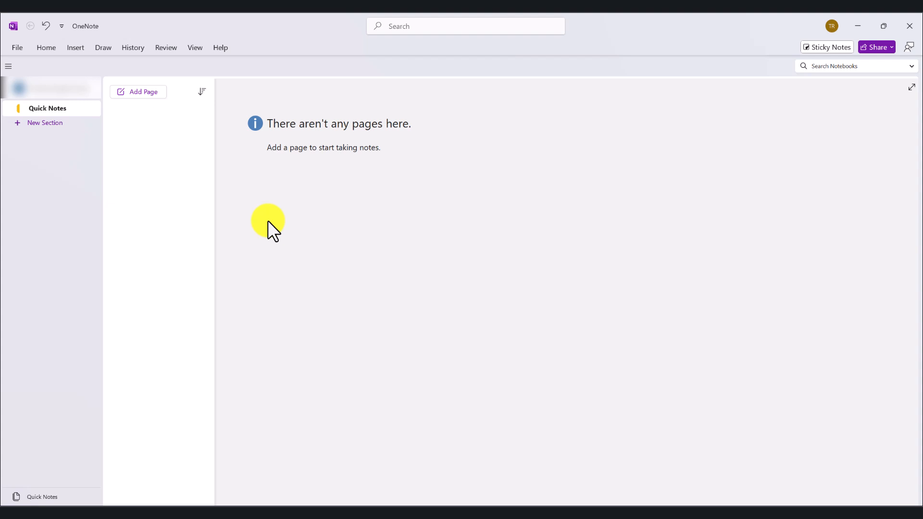
pyautogui.click(137, 92)
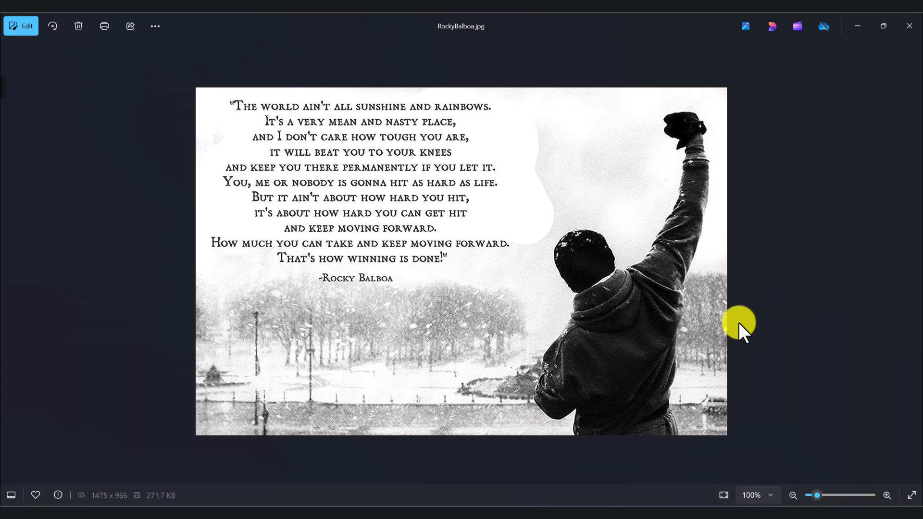
pyautogui.moveTo(542, 132)
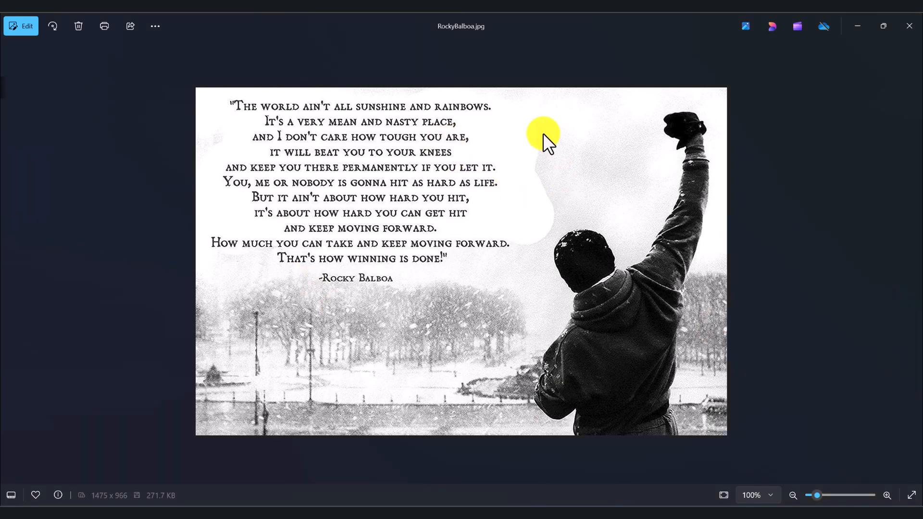
pyautogui.press('ctrl+c')
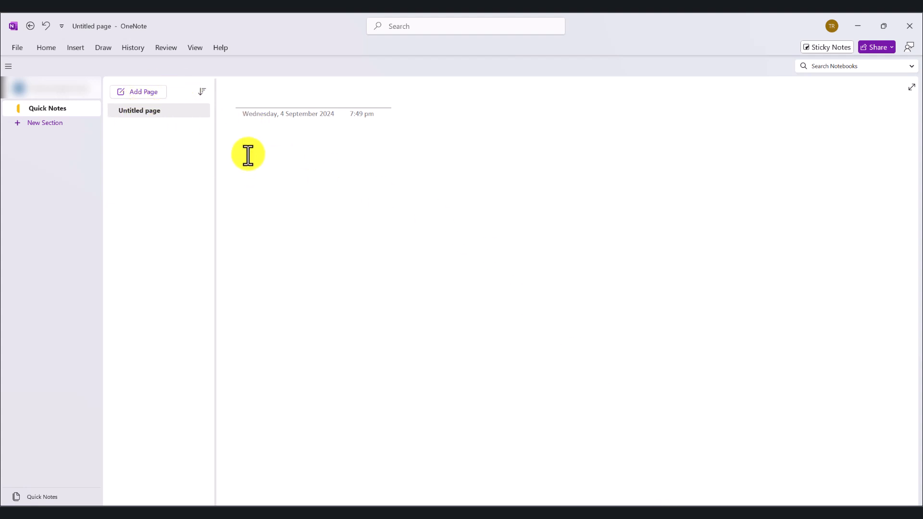
# Paste the quote picture onto the page and copy its text via Copy Text from Picture.
pyautogui.press('ctrl+v')
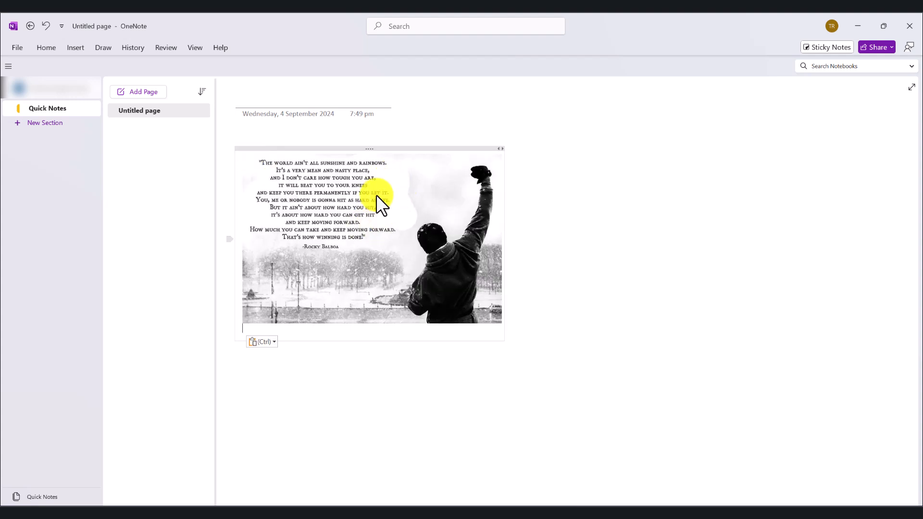
pyautogui.rightClick(380, 203)
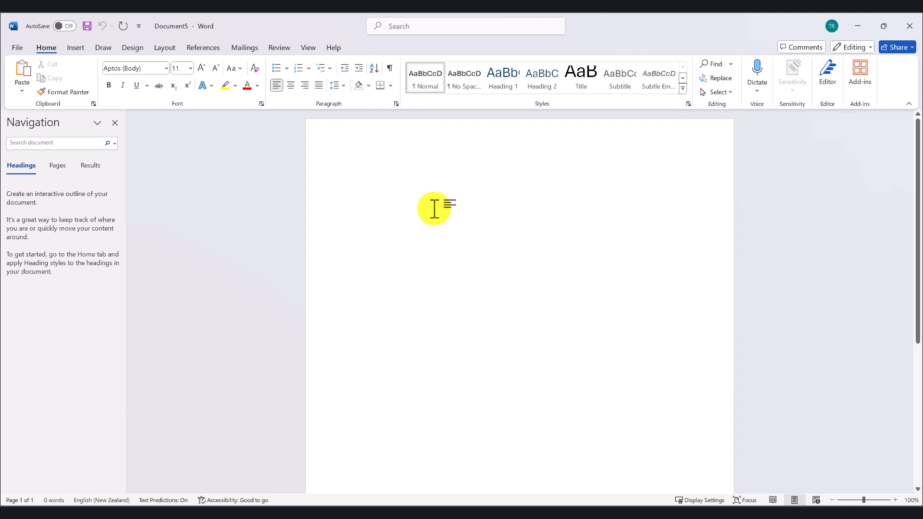
# Paste the extracted 85-word Rocky Balboa quote into the Word document, one line per paragraph.
pyautogui.press('ctrl+v')
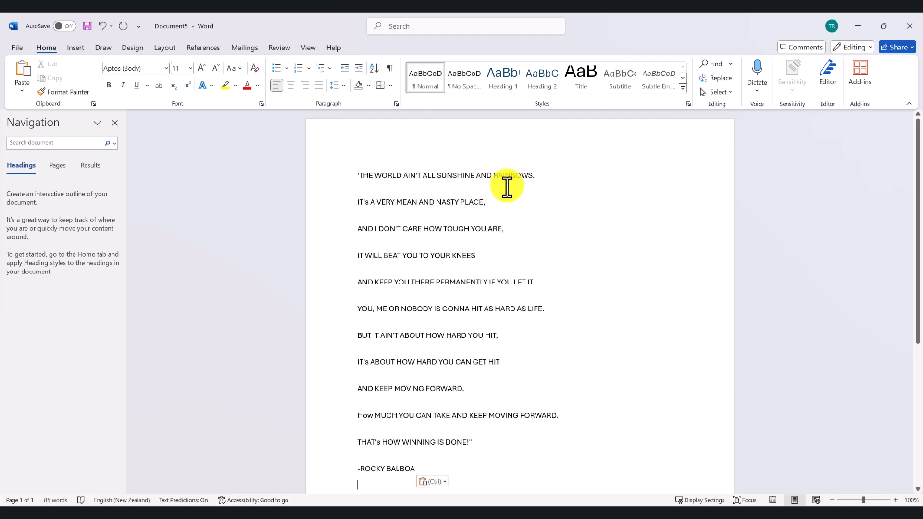
pyautogui.scroll(-3)
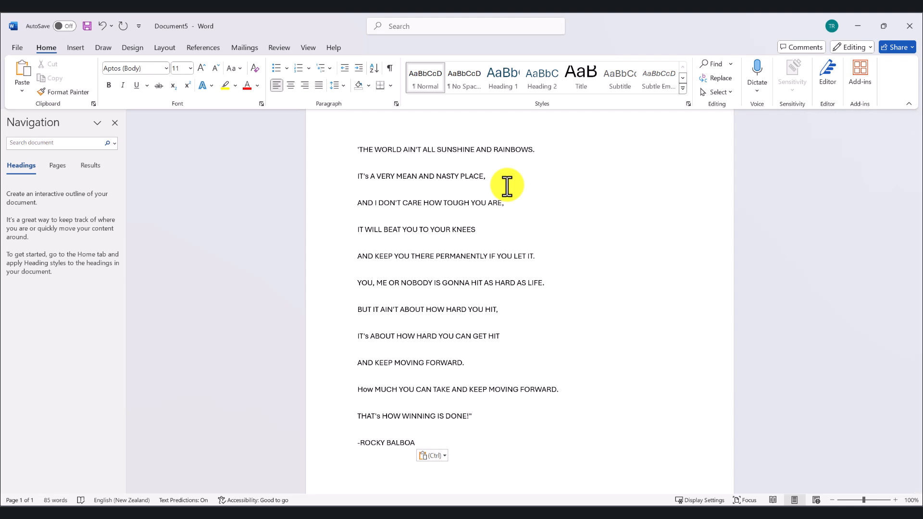
pyautogui.click(357, 458)
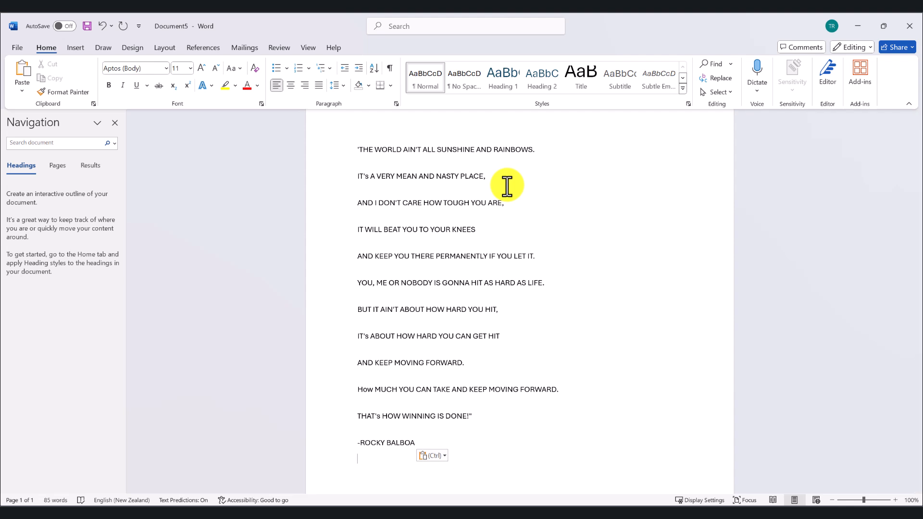